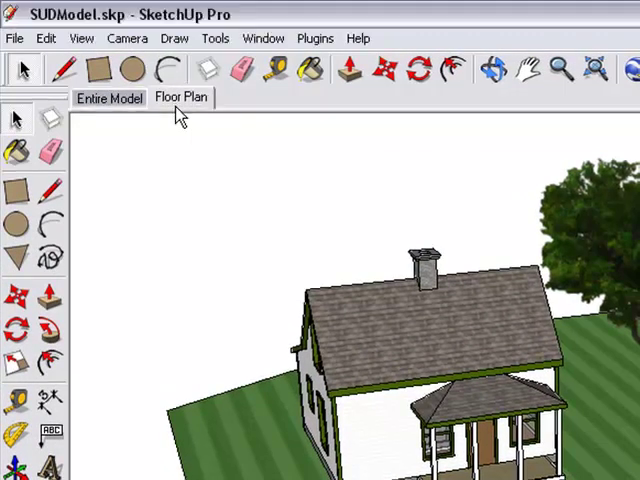
Step: Preview the house's Floor Plan and whole-model scenes, then paste the model onto Page 4
click(181, 97)
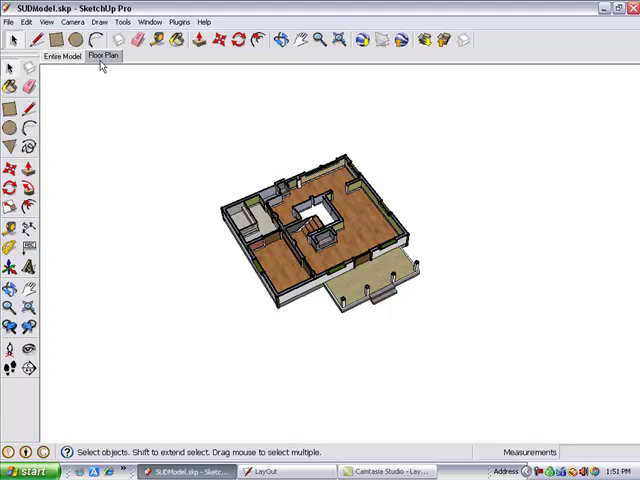
mouse_move(66, 57)
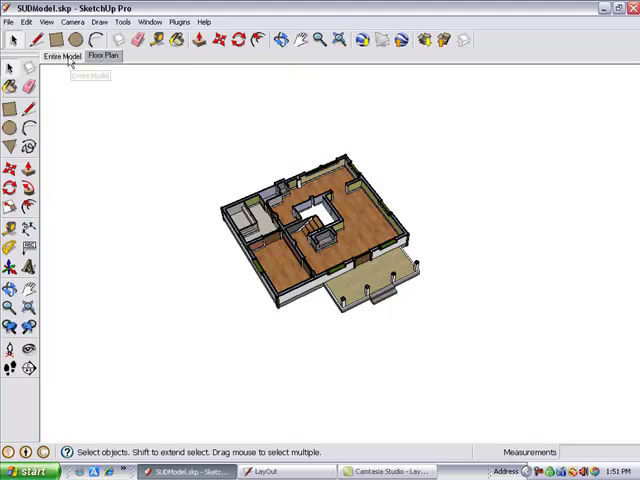
click(57, 56)
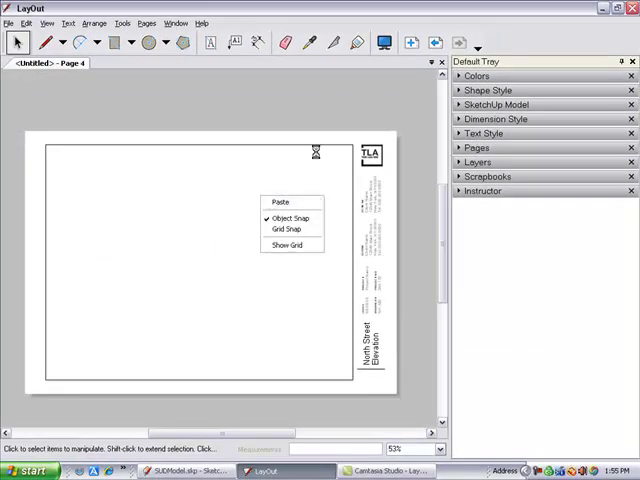
mouse_move(383, 109)
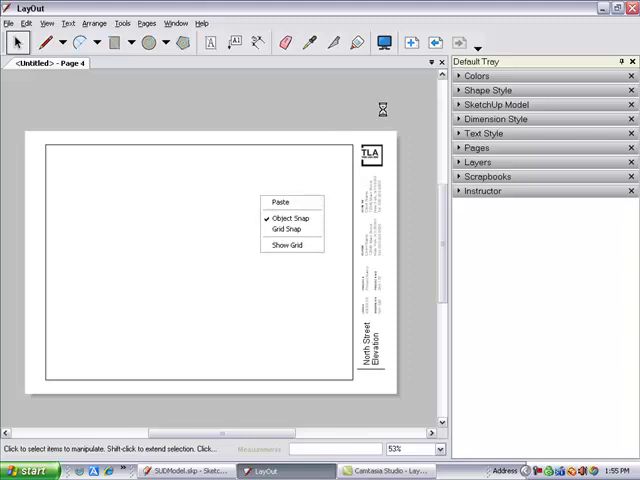
click(282, 204)
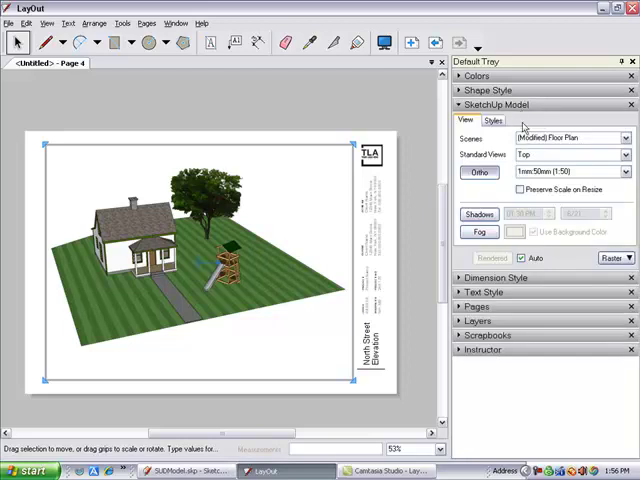
Step: Set the house viewport to the Floor Plan scene and the Top standard view
click(624, 138)
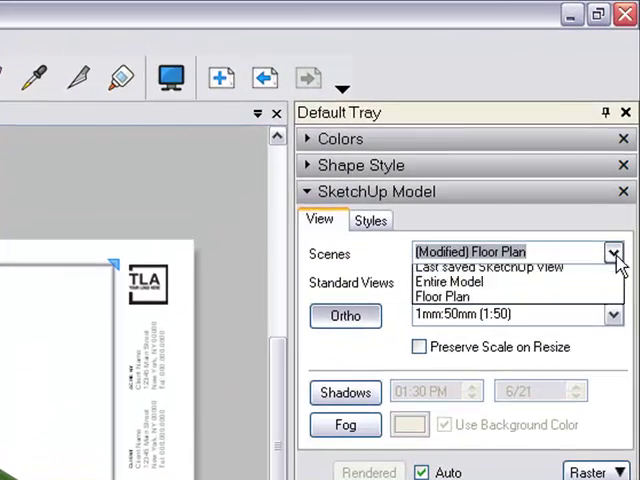
click(440, 298)
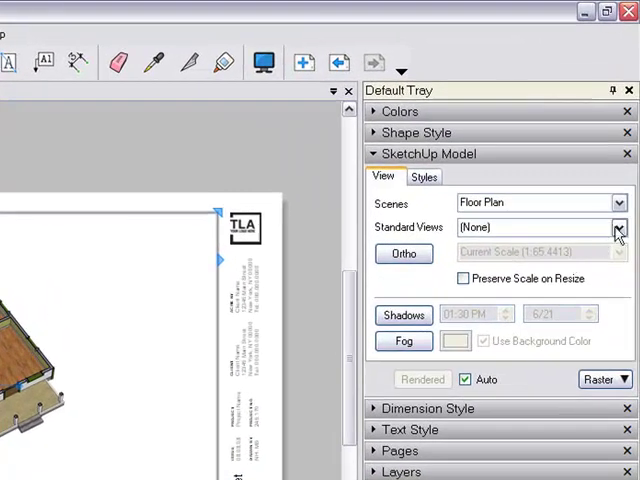
click(618, 225)
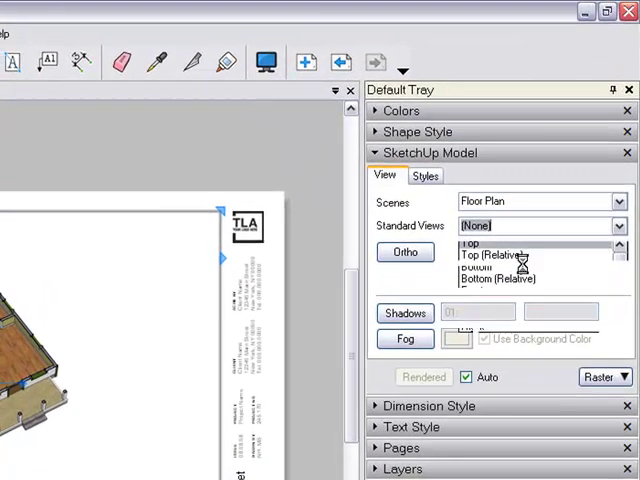
click(470, 243)
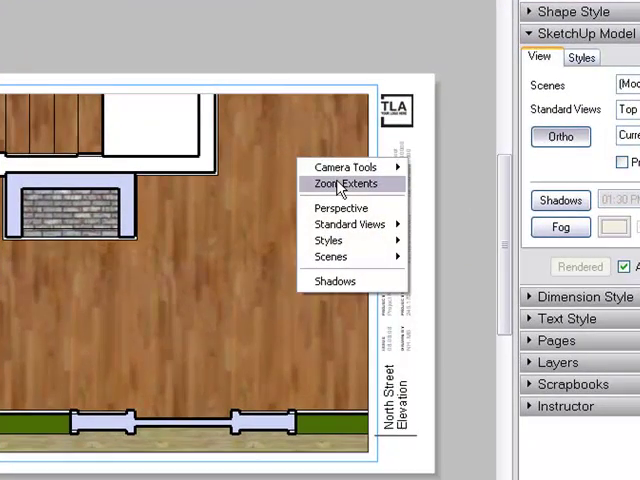
Step: Zoom the viewport to extents, add a 'FIRST FLOOR' label, and apply HiddenLine style
click(343, 184)
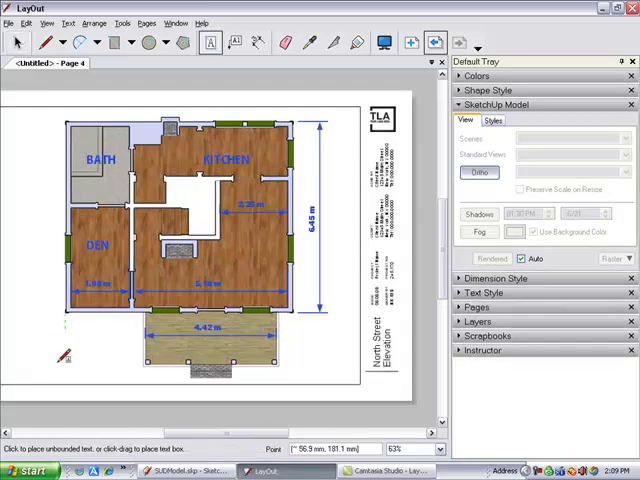
text(FIRST)
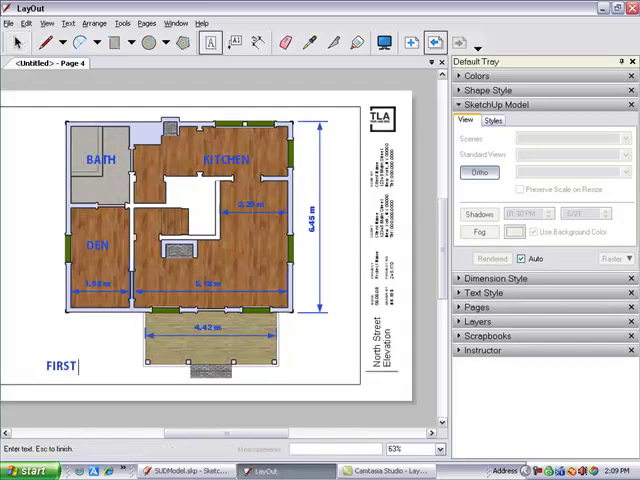
text(FLOOR)
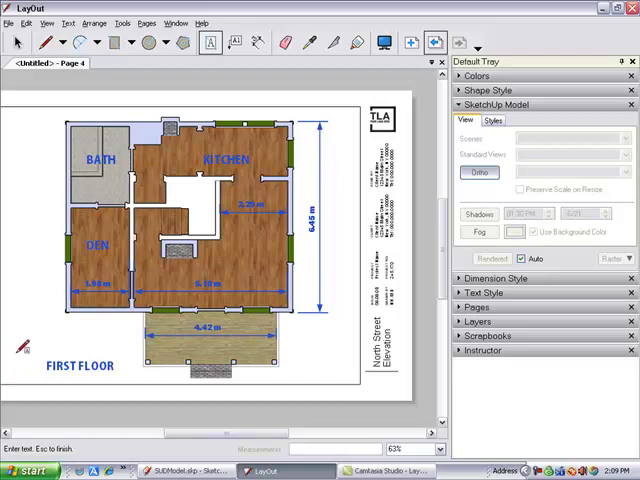
click(492, 120)
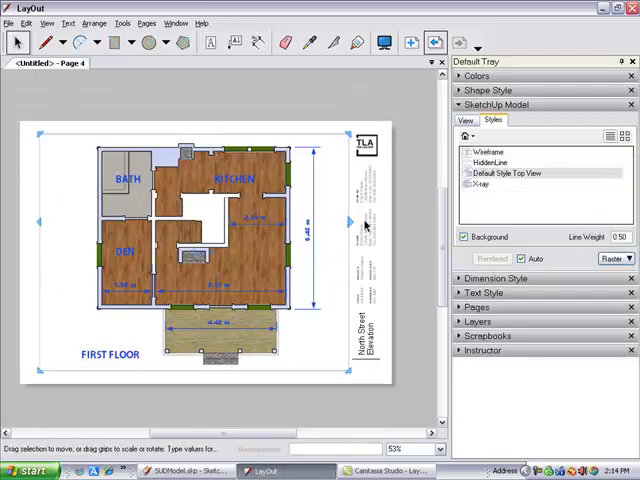
click(488, 161)
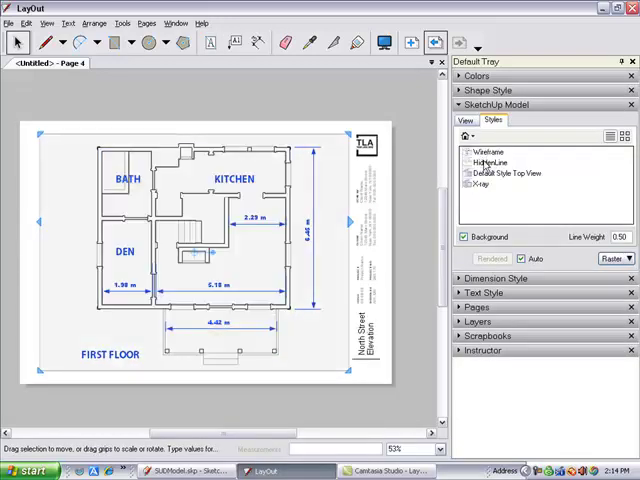